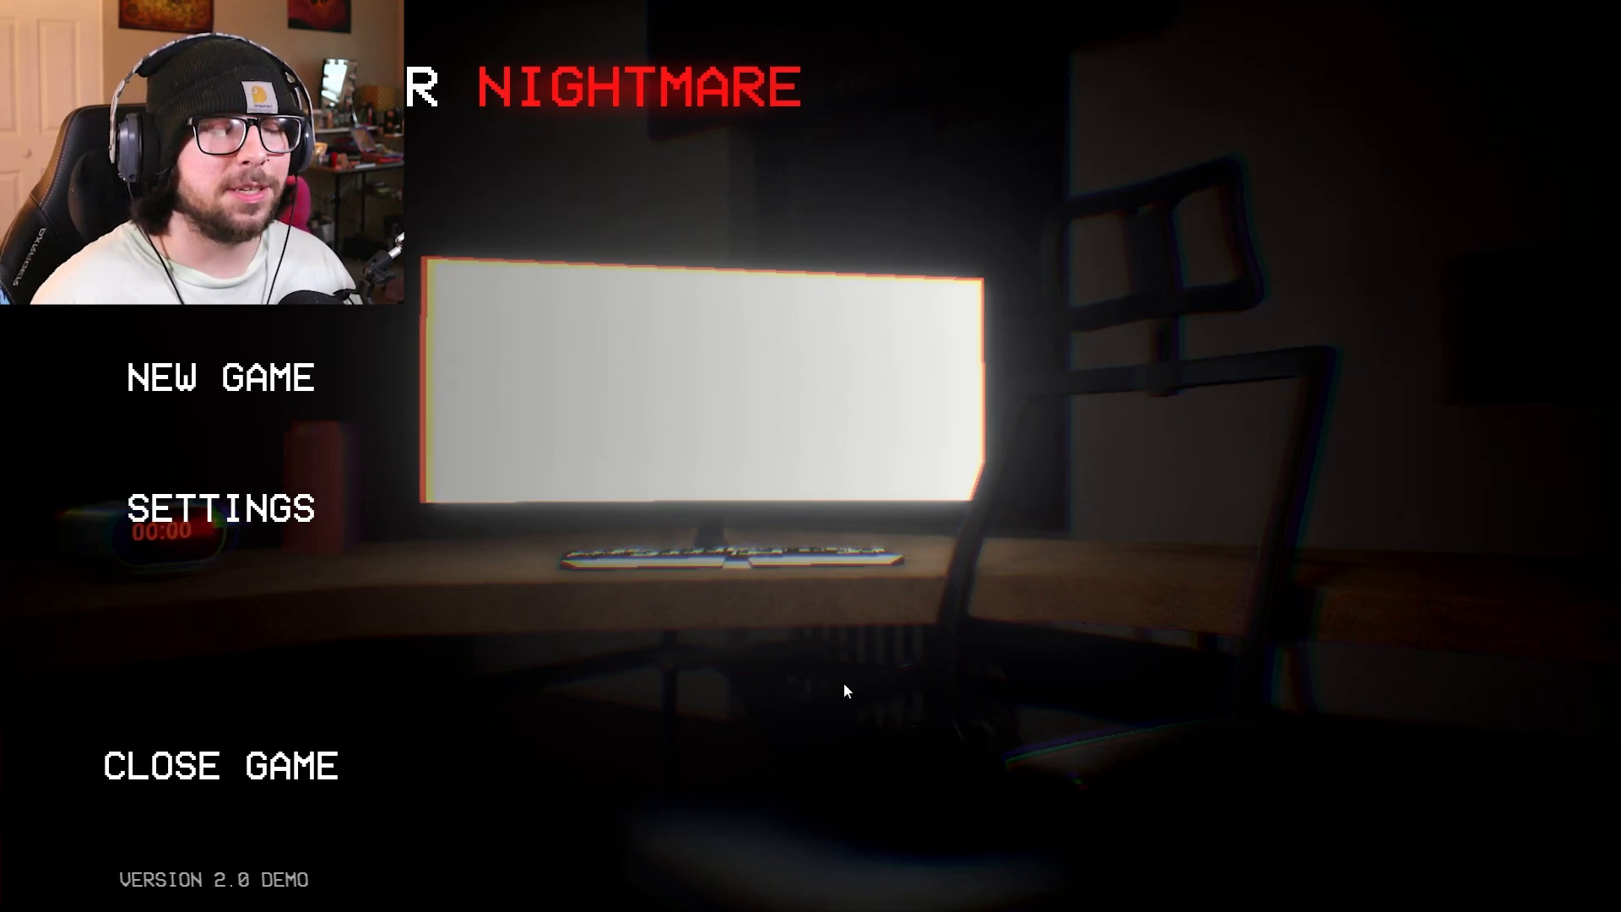
Step: Start a new game from the main menu and look around the dark bedroom
{"action": "left_click", "coordinate": [220, 377]}
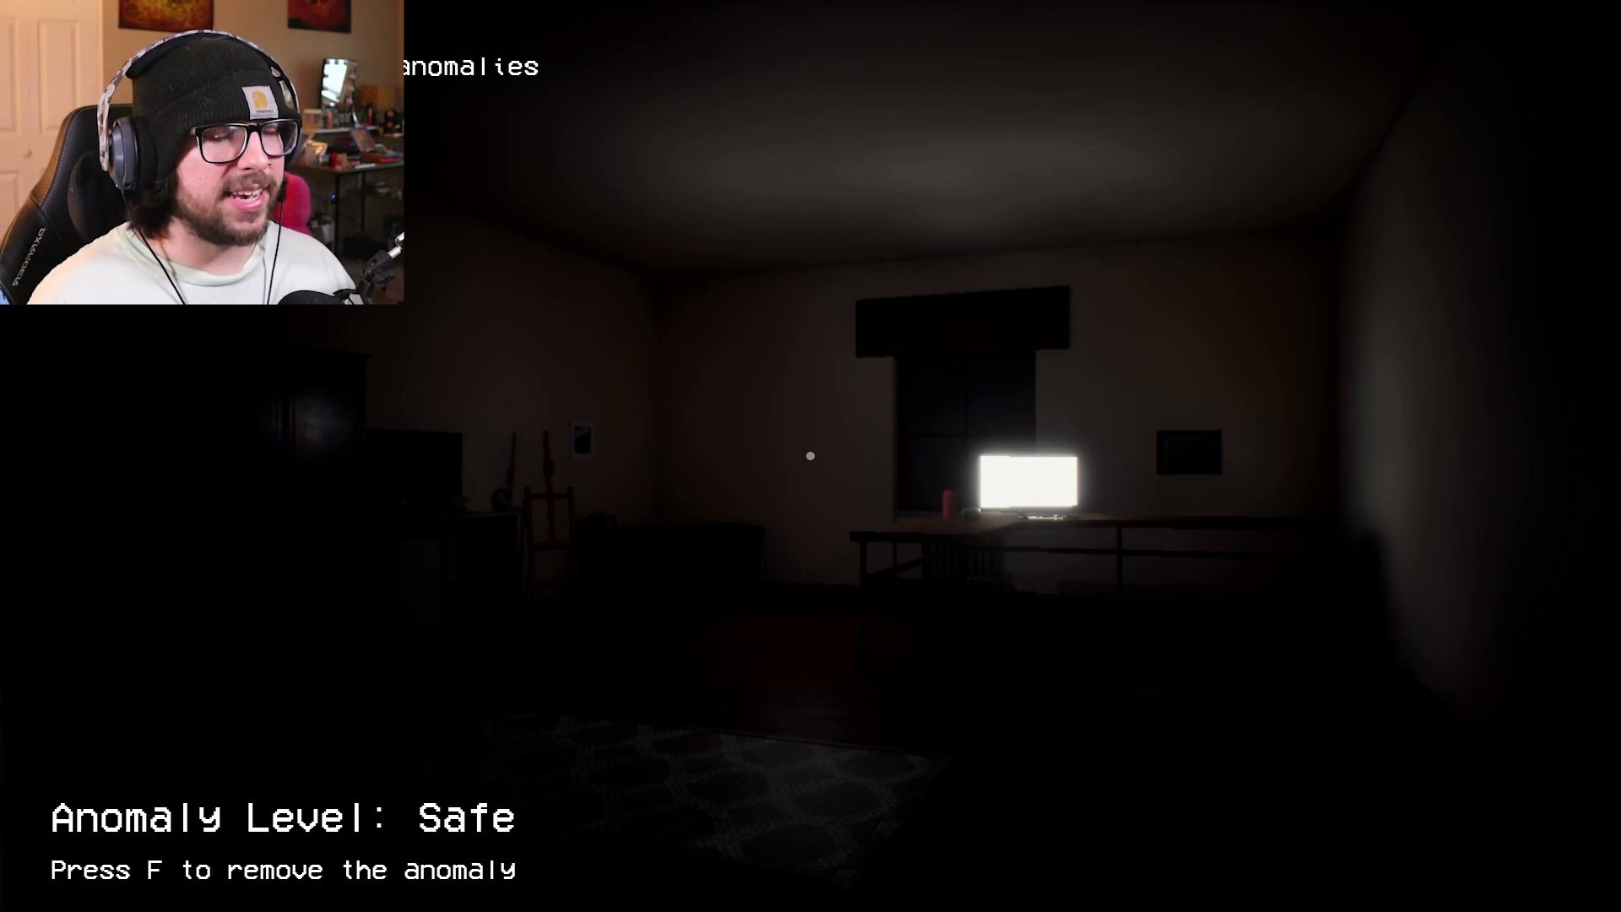
{"action": "mouse_move", "coordinate": [811, 455]}
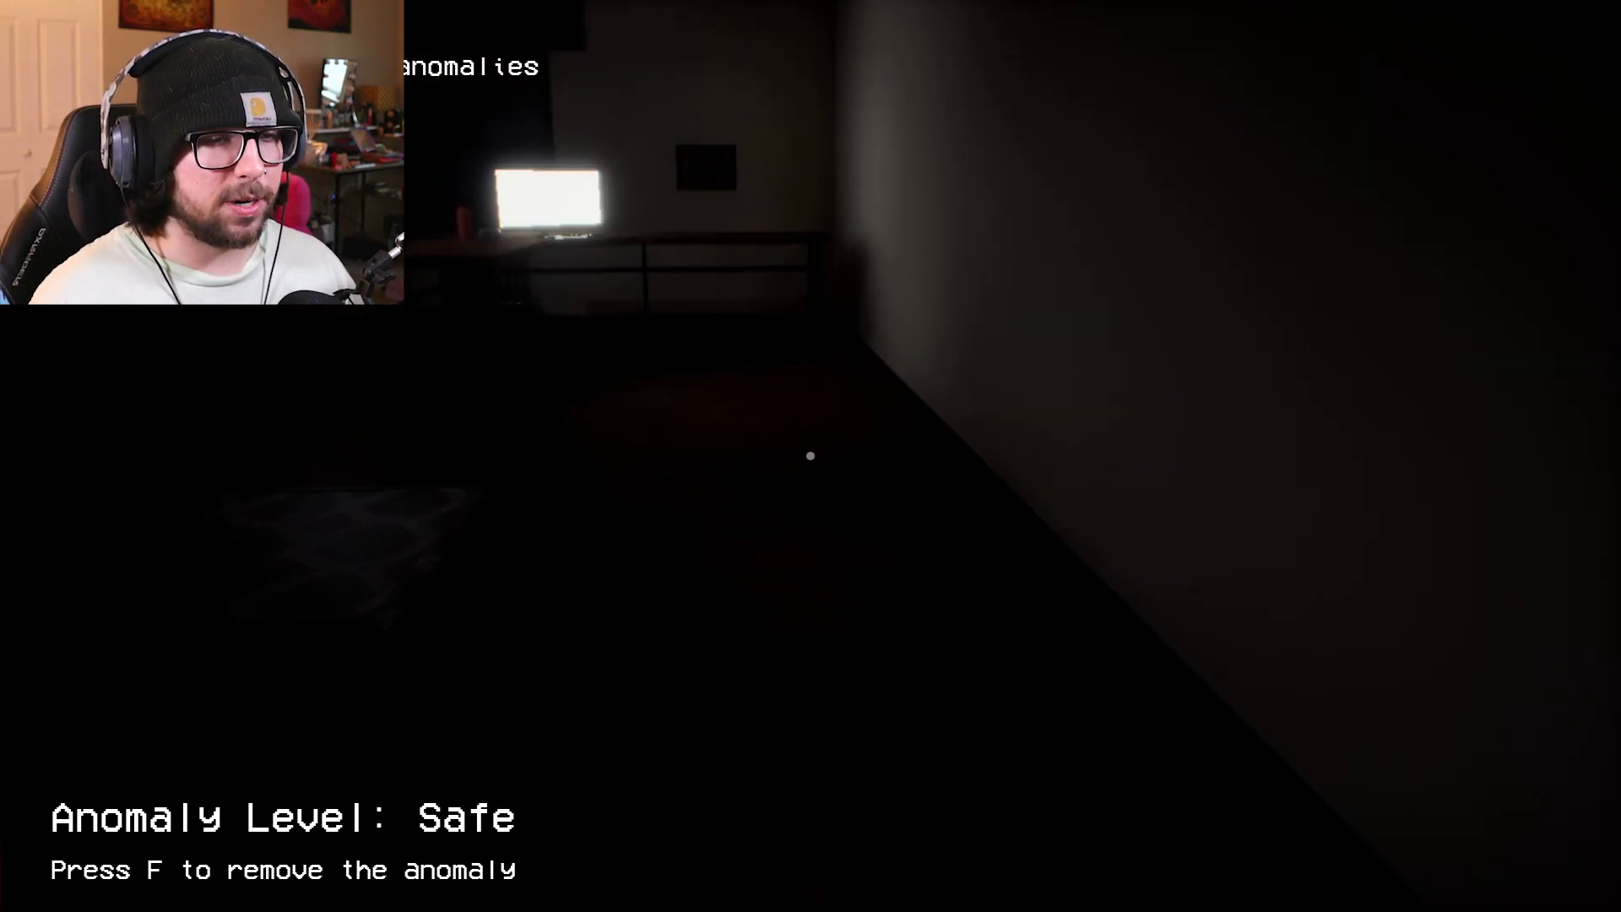